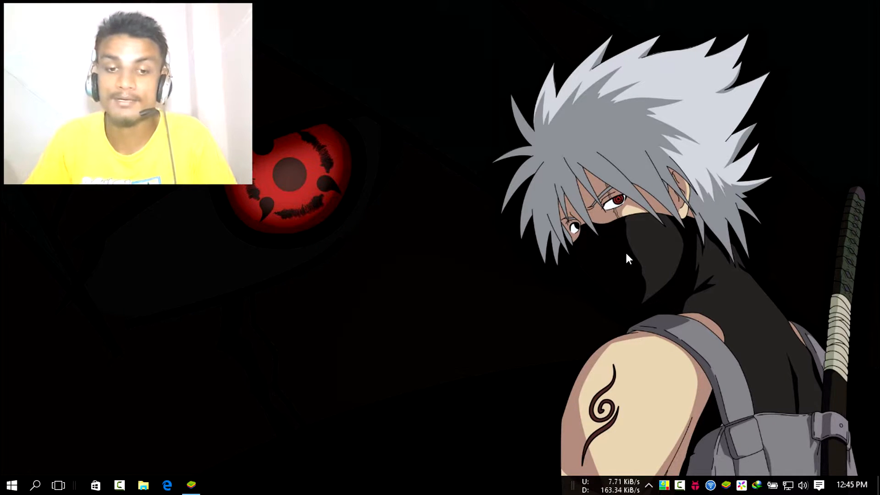
Step: Launch the BlueStacks emulator from the desktop and close it again
click(190, 485)
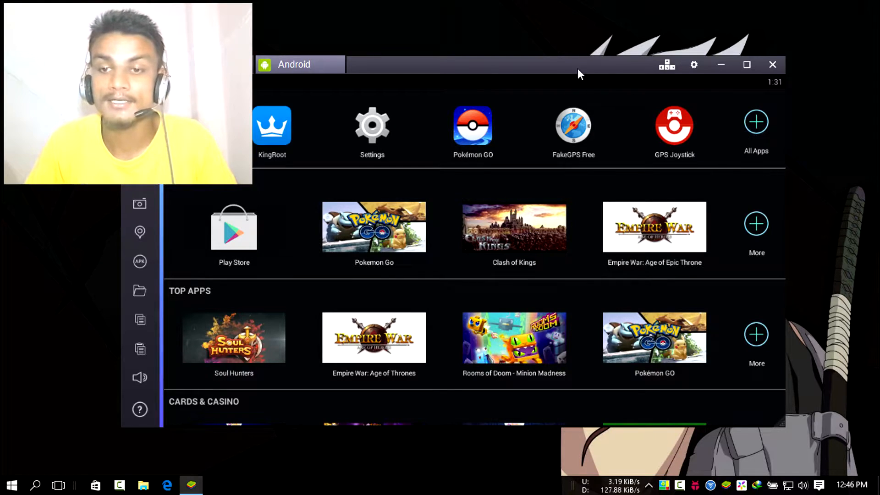
mouse_move(528, 61)
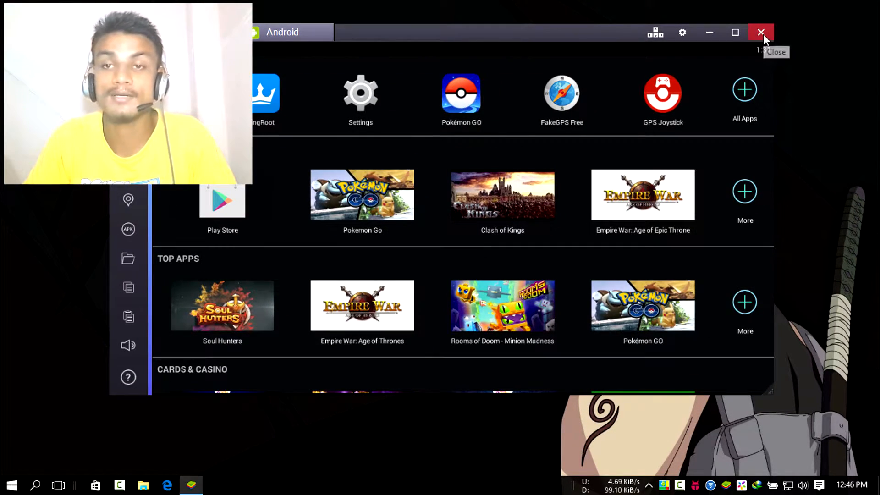
mouse_move(672, 37)
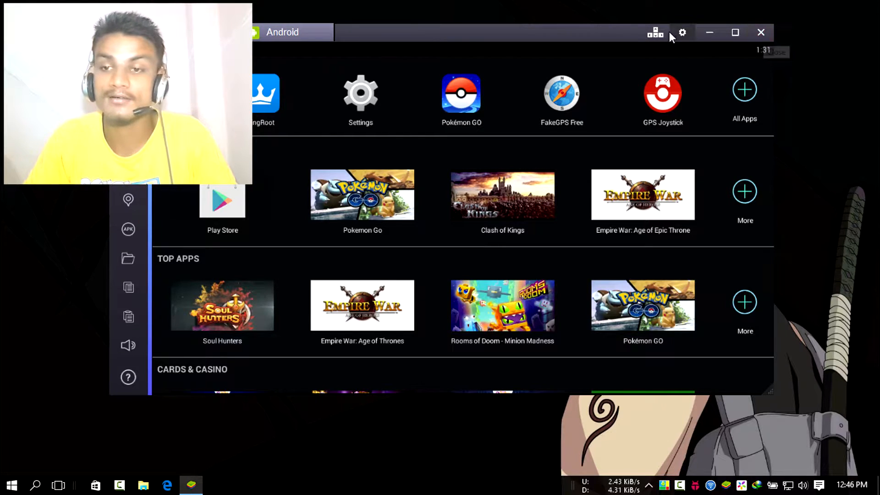
mouse_move(799, 39)
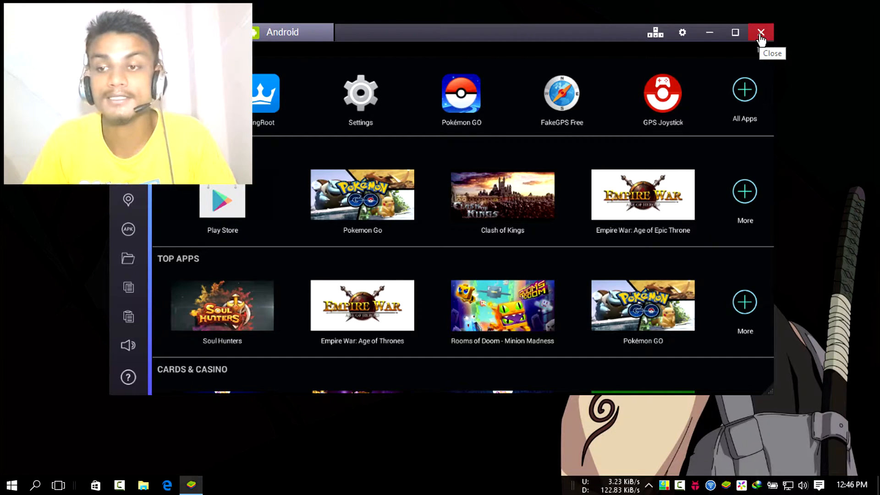
click(761, 32)
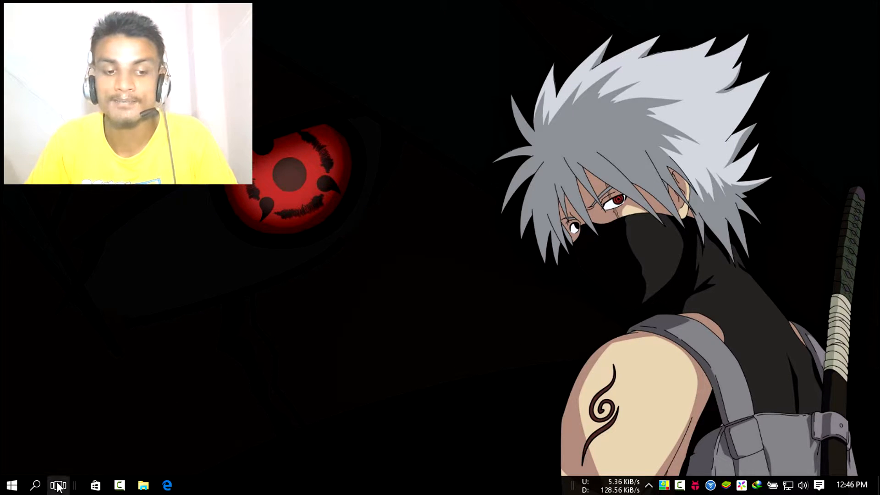
click(58, 485)
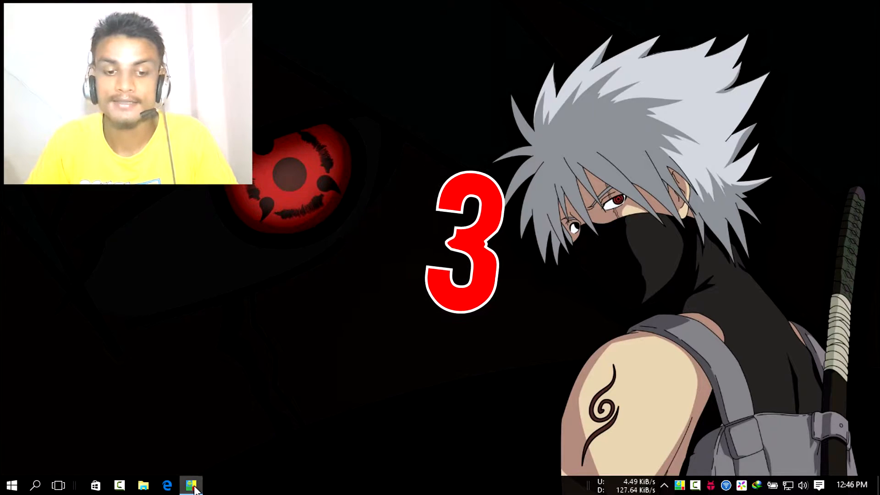
Step: Launch the Droid4X emulator and confirm exiting it
click(191, 484)
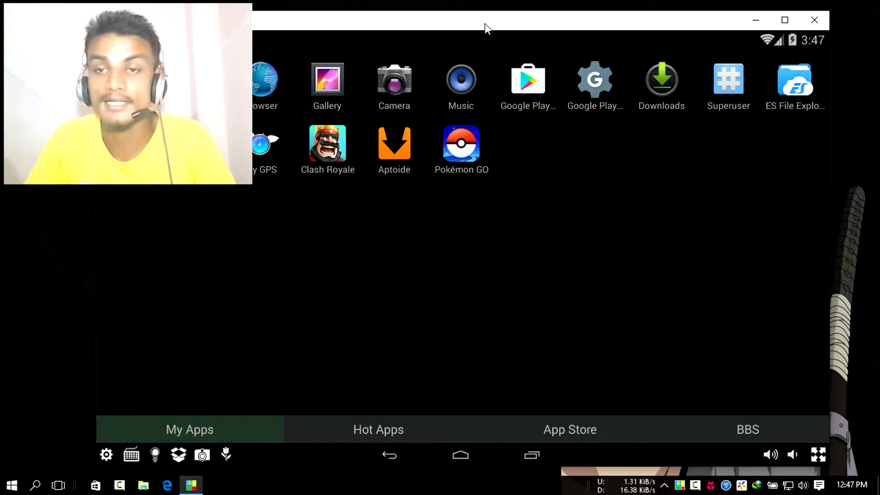
mouse_move(541, 131)
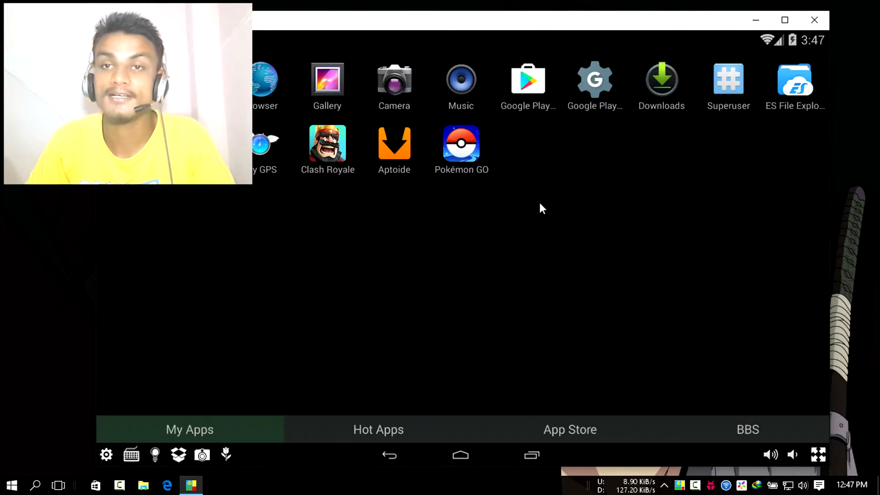
mouse_move(558, 150)
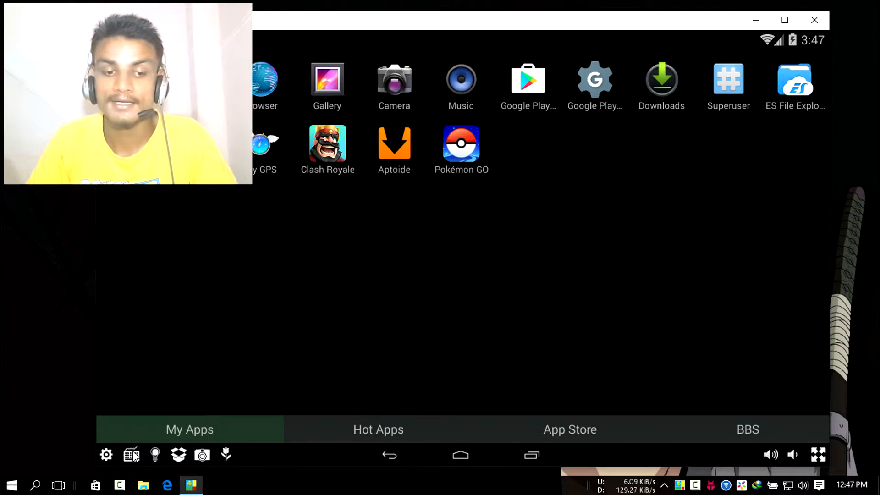
mouse_move(550, 251)
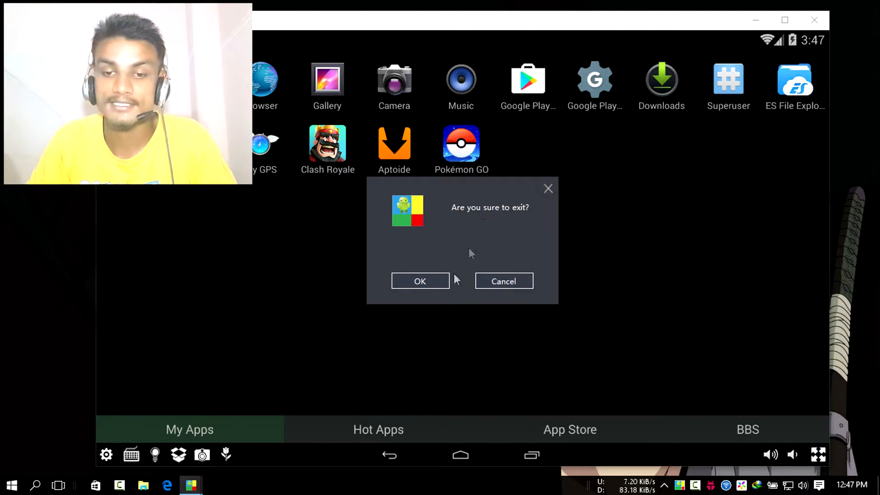
click(420, 282)
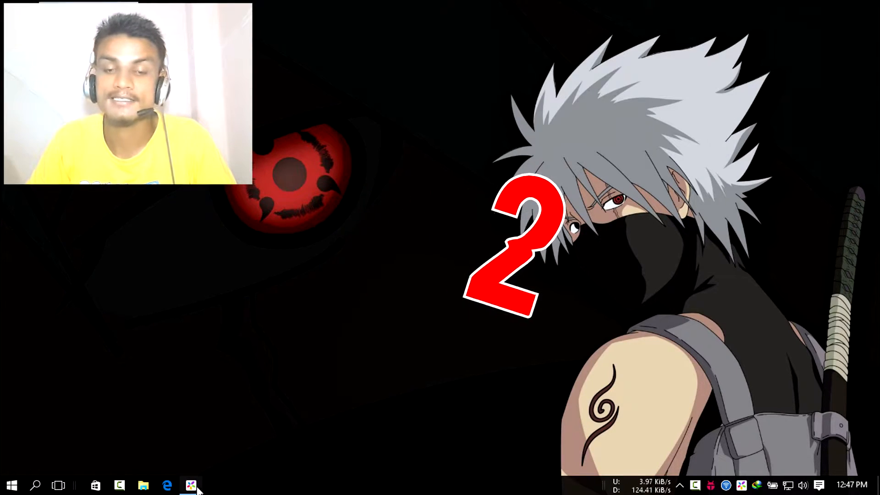
Step: Launch MEmu and open the Android Settings app from its home screen
click(191, 485)
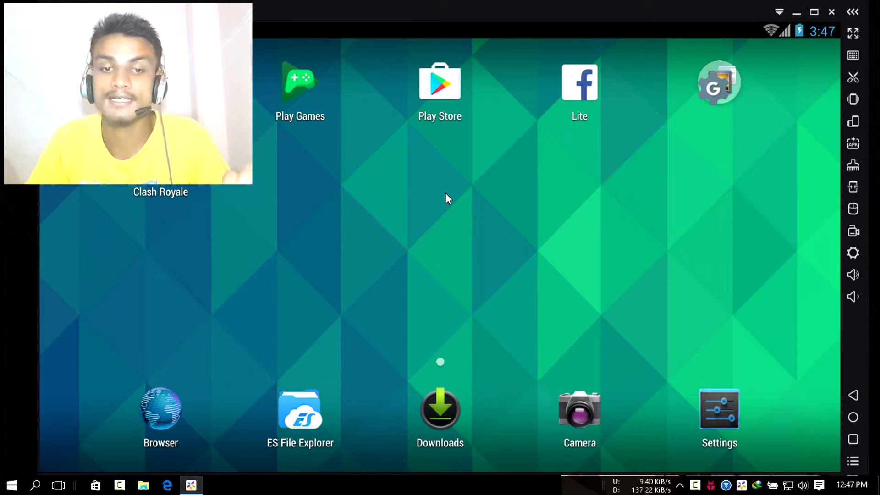
click(449, 194)
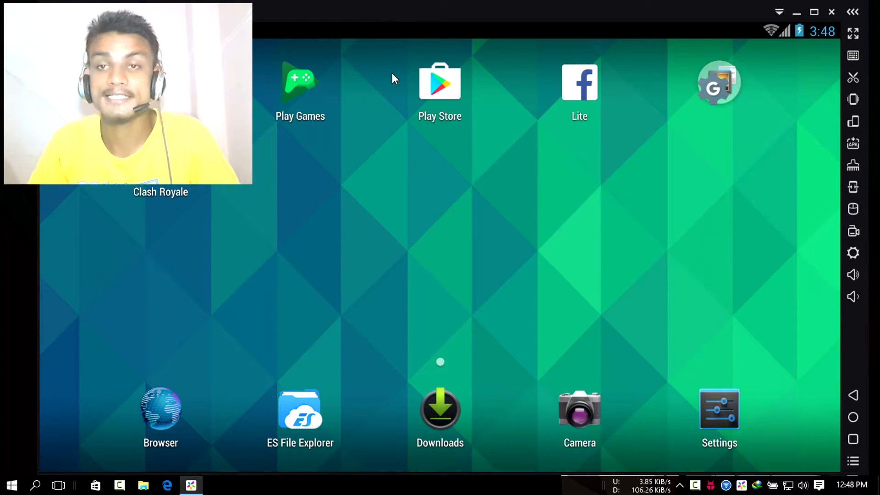
mouse_move(522, 163)
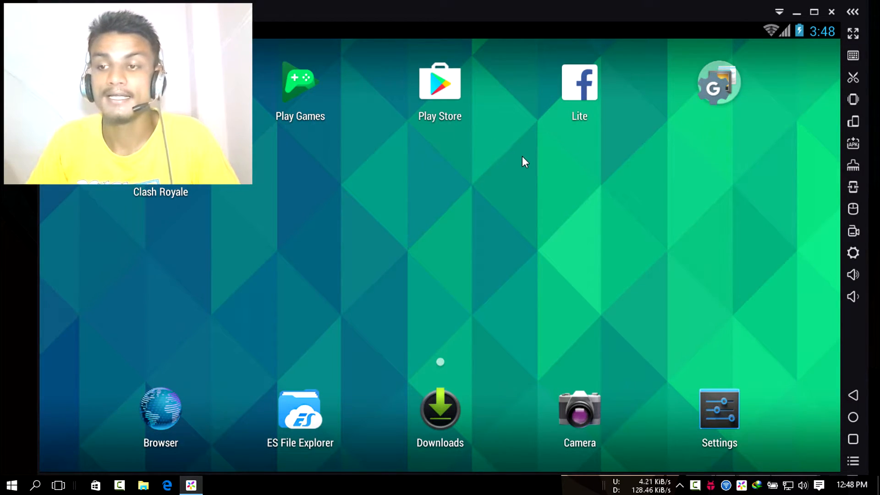
mouse_move(654, 196)
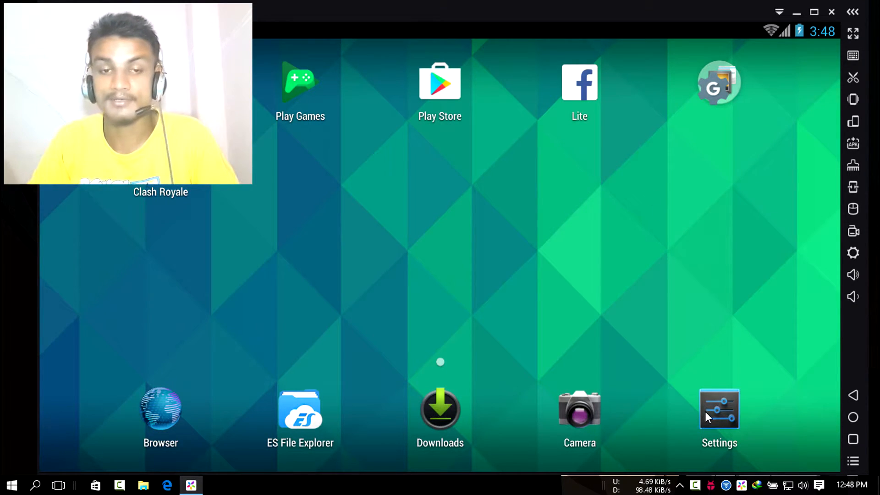
click(719, 409)
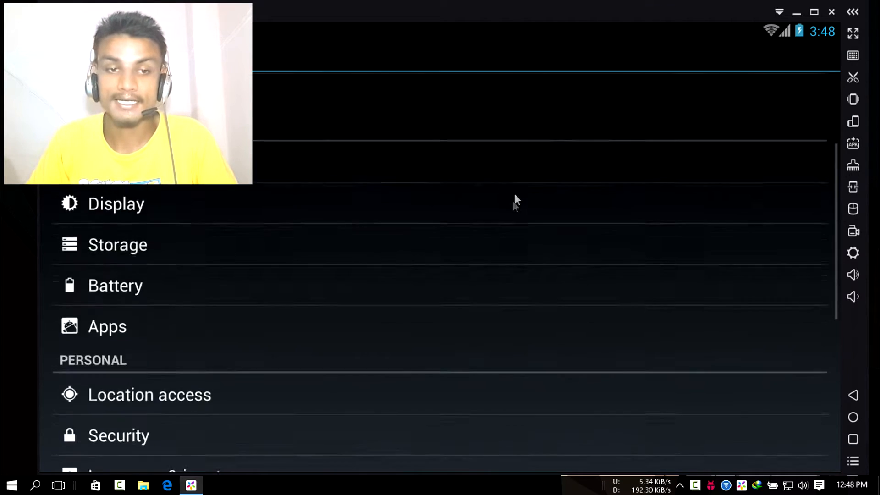
Step: Scroll through the MEmu Settings list before returning to the home screen
scroll(down, 3)
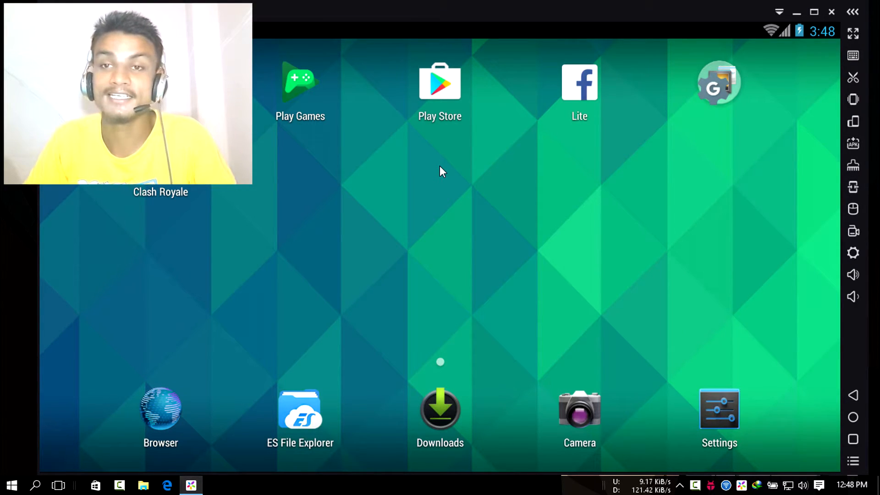
mouse_move(420, 173)
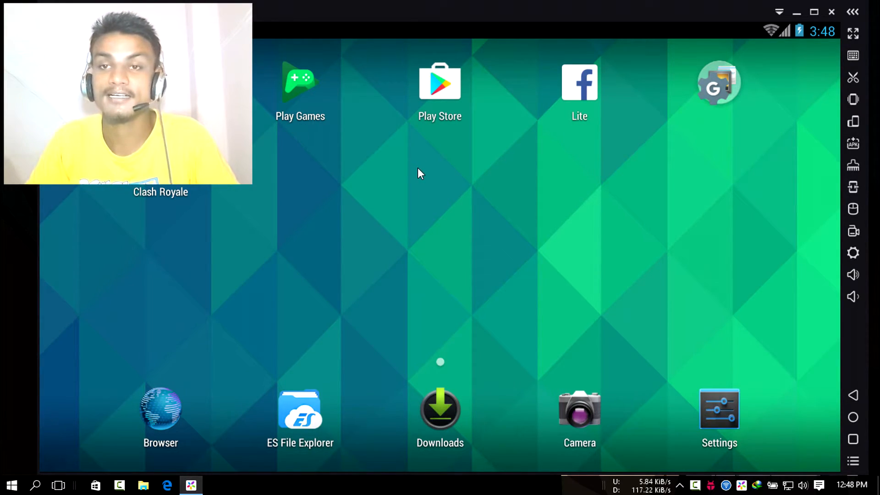
mouse_move(501, 201)
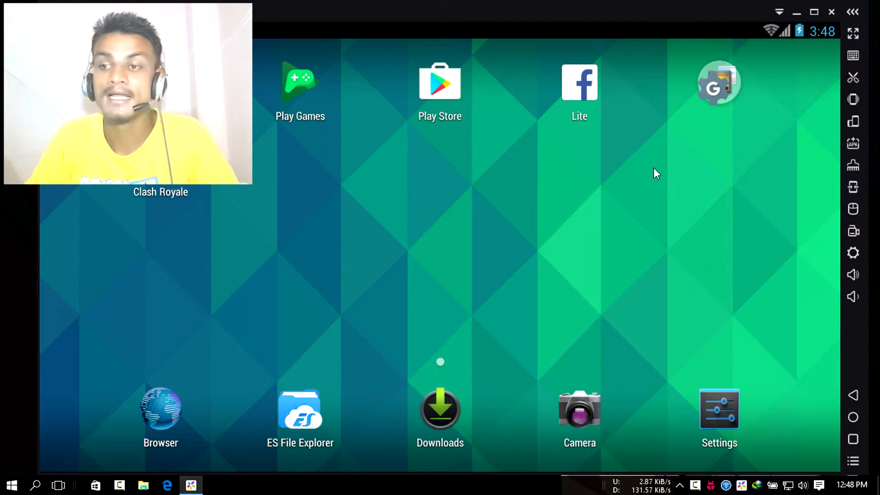
mouse_move(537, 12)
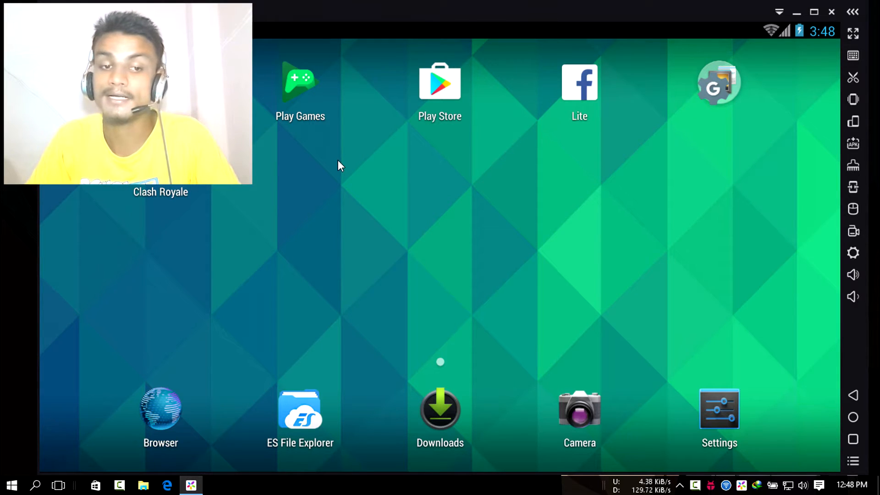
mouse_move(373, 199)
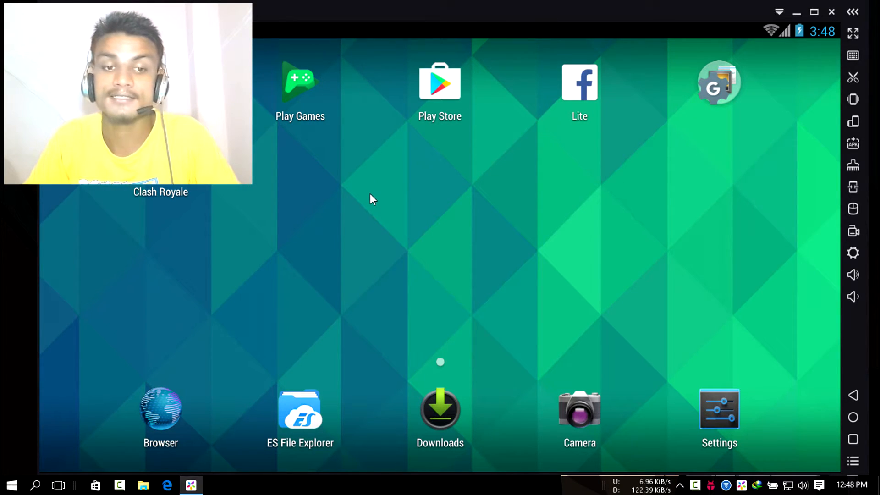
mouse_move(371, 166)
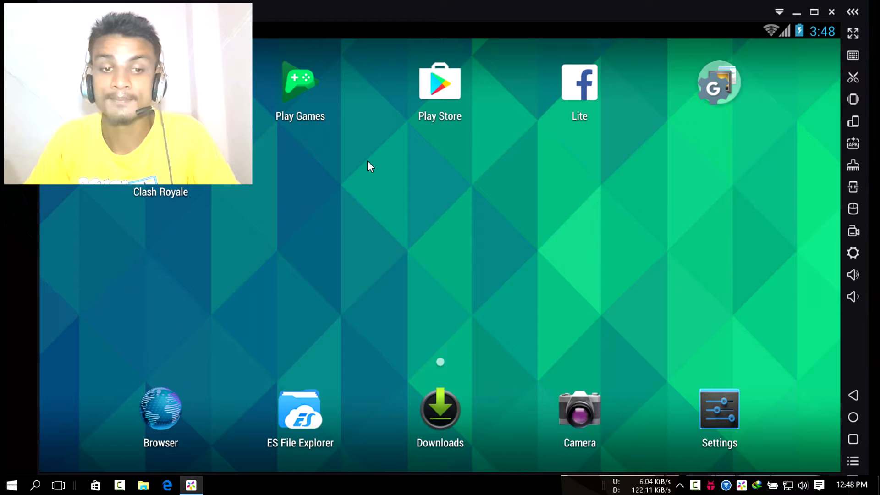
mouse_move(354, 192)
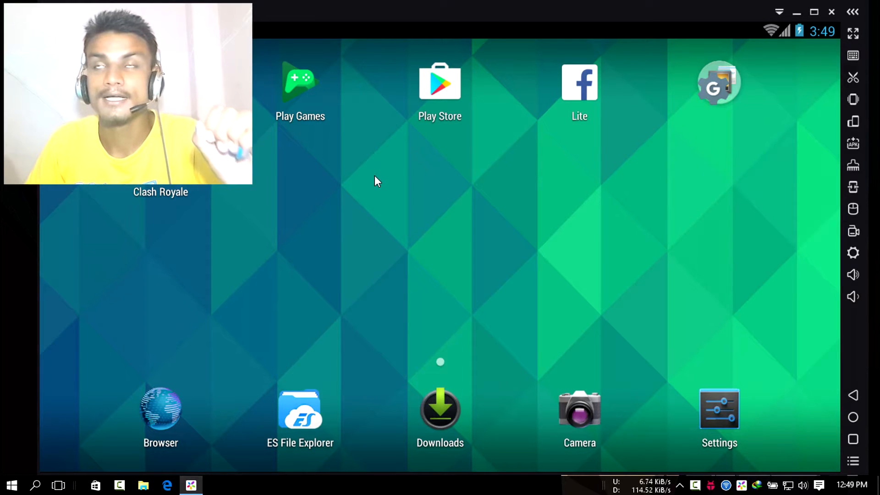
mouse_move(515, 150)
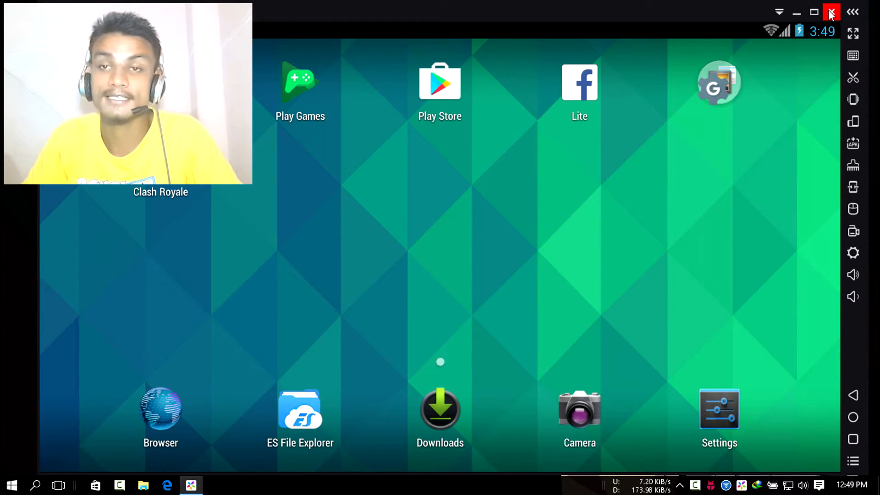
Step: Quit MEmu and confirm the 'MEmu is about to quit' prompt
click(832, 12)
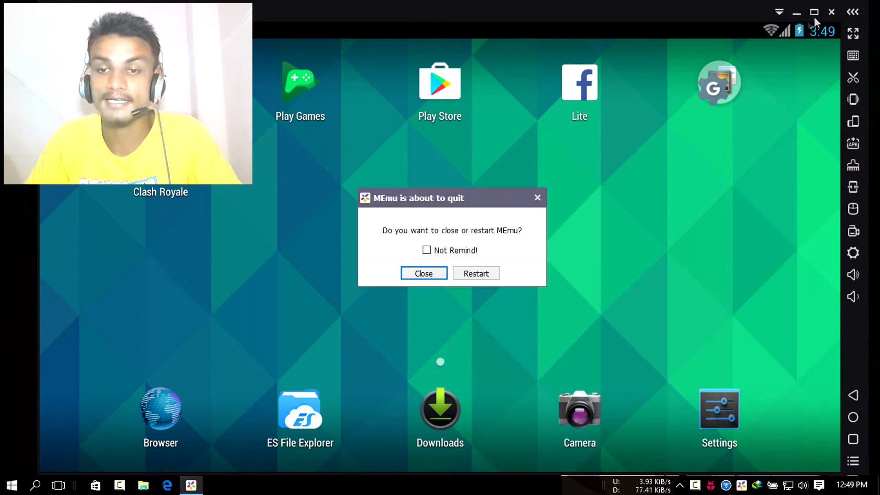
click(423, 273)
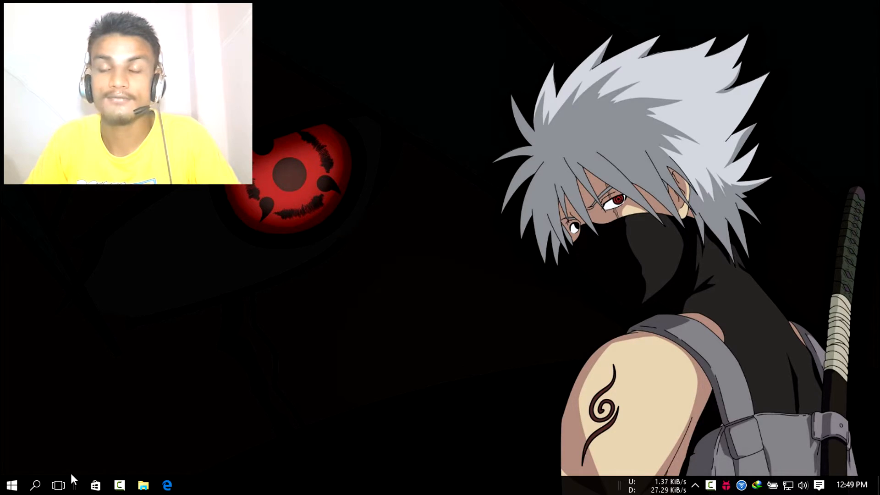
Step: Start KOPLAYER from the taskbar and let its Android home screen load
click(59, 484)
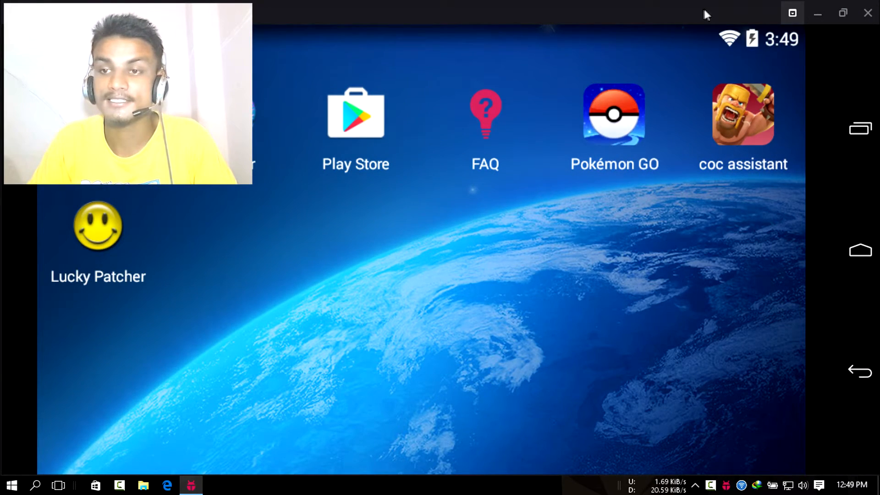
mouse_move(532, 221)
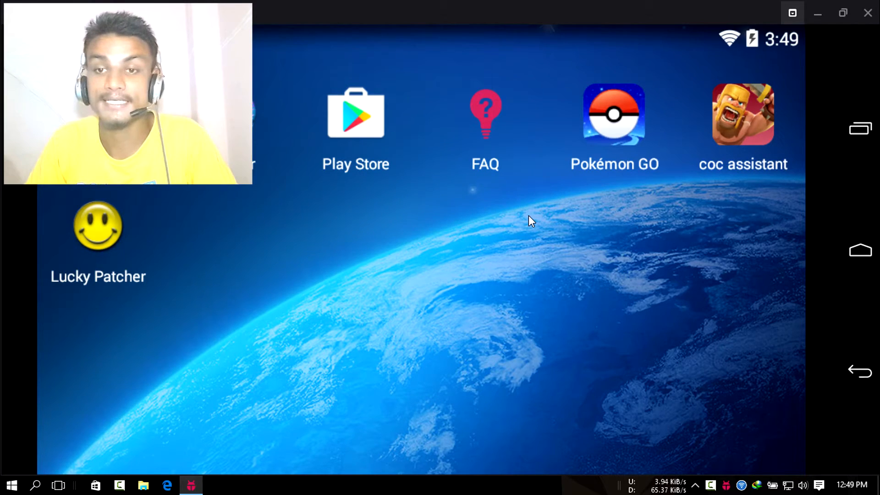
mouse_move(611, 251)
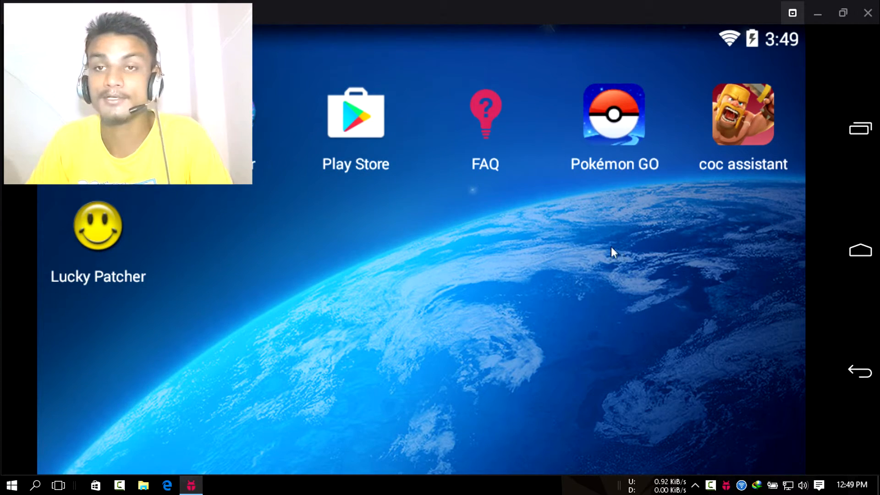
mouse_move(597, 243)
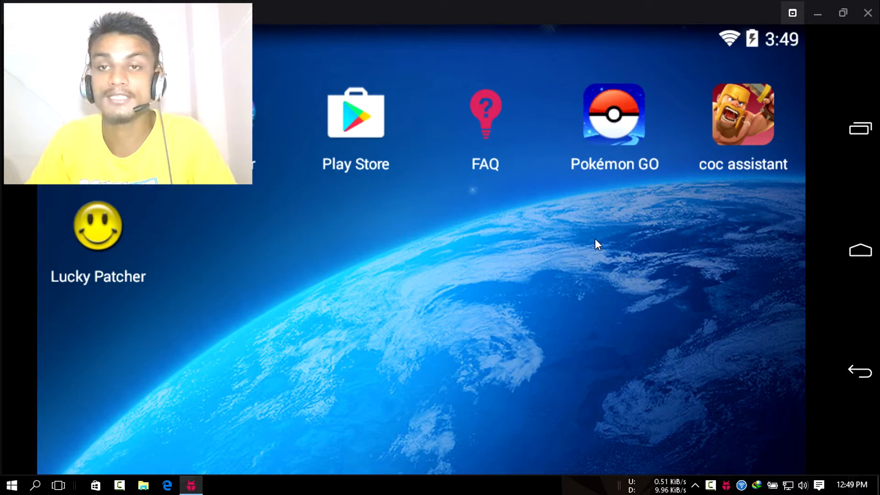
mouse_move(601, 234)
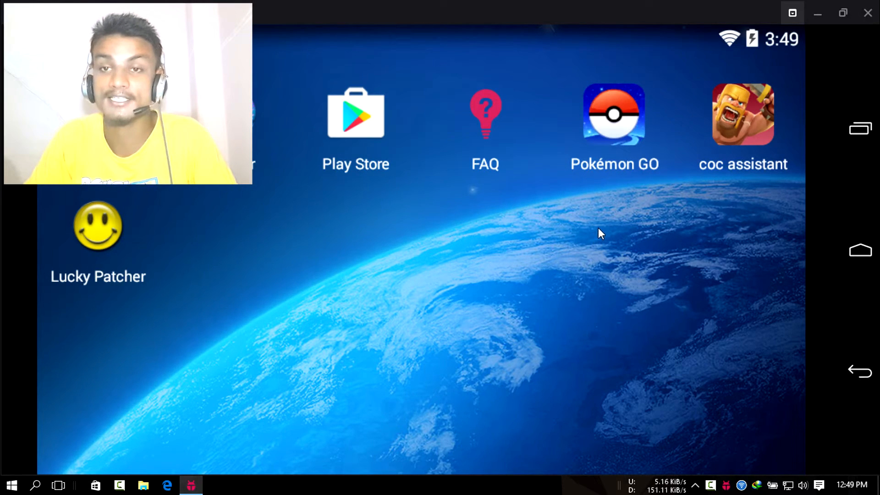
mouse_move(594, 237)
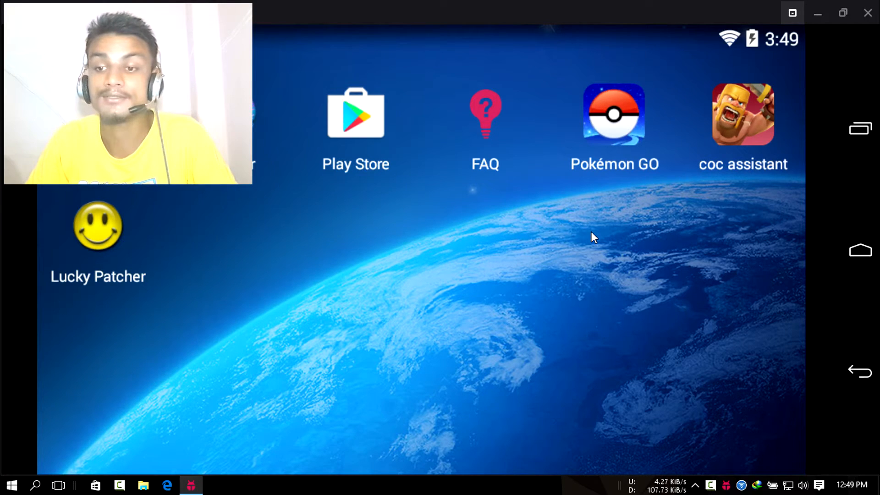
mouse_move(588, 213)
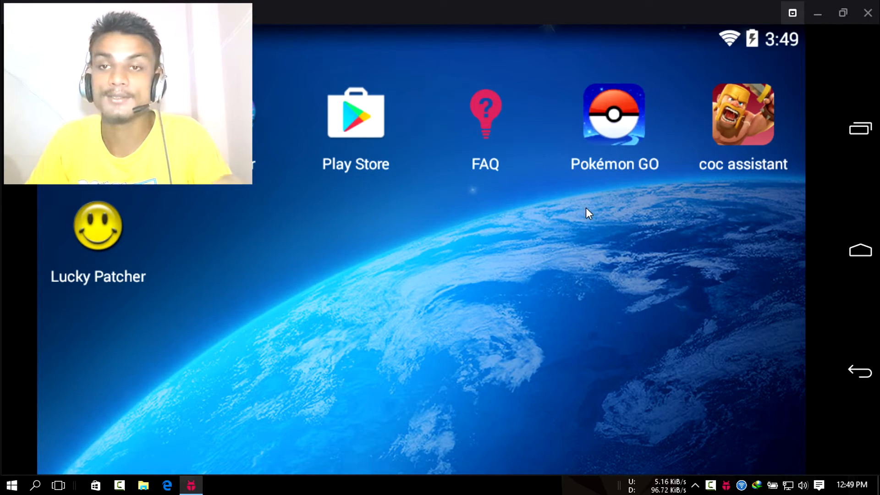
mouse_move(623, 205)
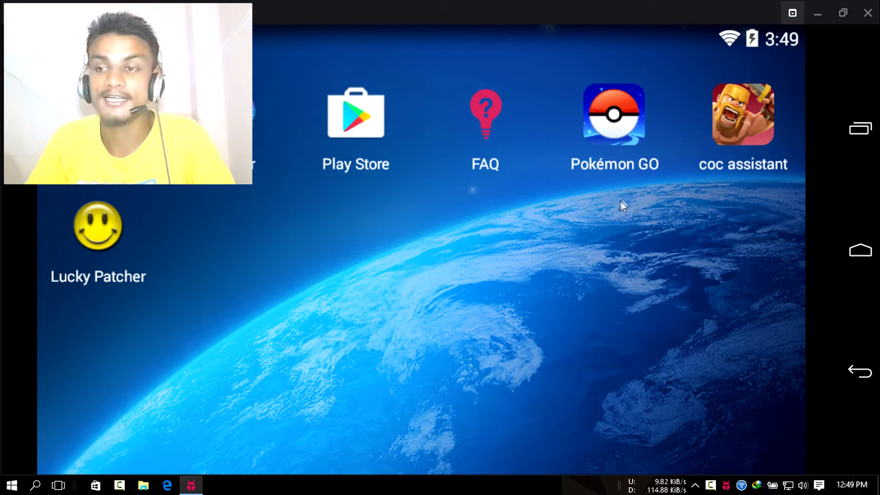
mouse_move(409, 230)
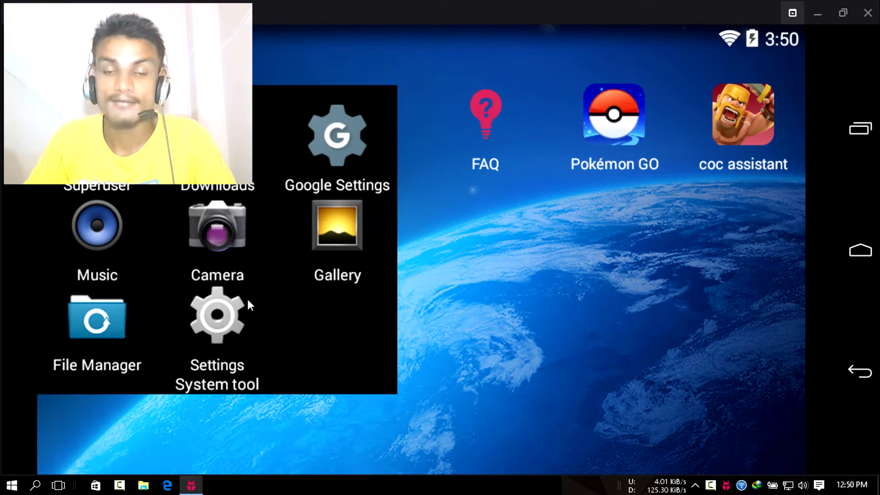
mouse_move(219, 344)
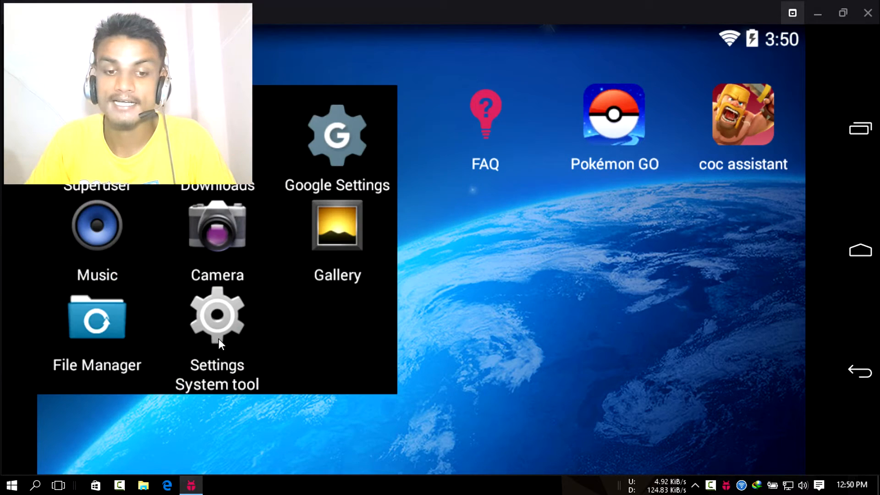
Step: Open KOPLAYER's Android Settings, then bring up the keyboard-mapping editor with a WASD pad
click(217, 320)
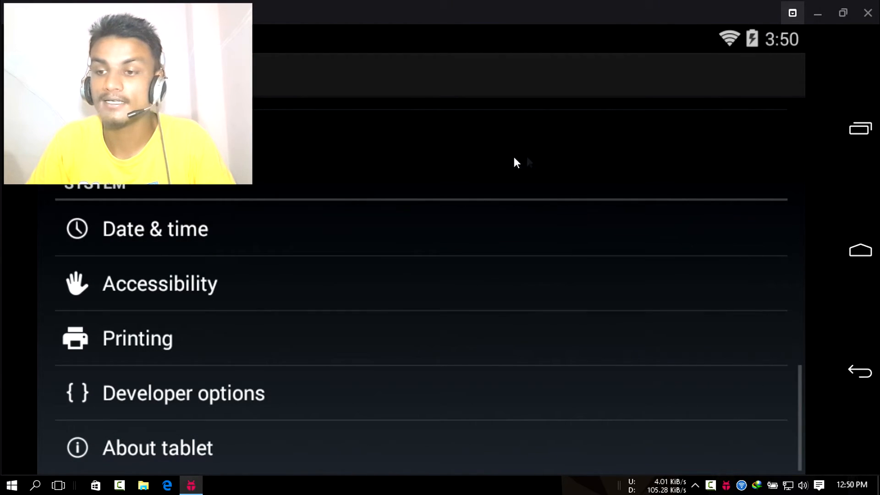
click(859, 250)
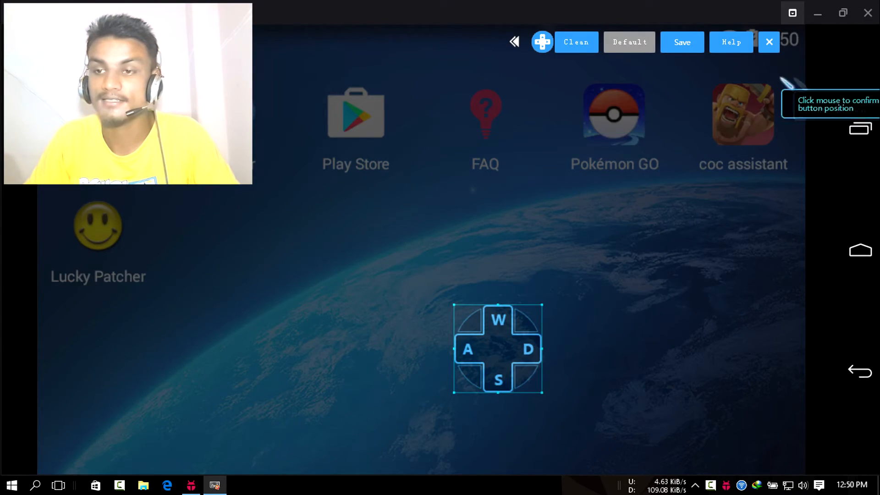
Step: Save the WASD movement pad mapping and confirm the 'Save keyboard Settings?' dialog
click(681, 42)
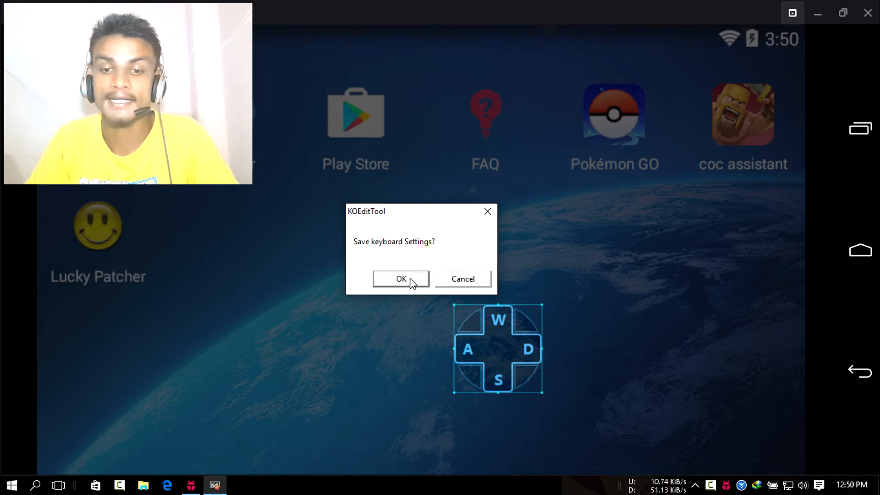
click(401, 279)
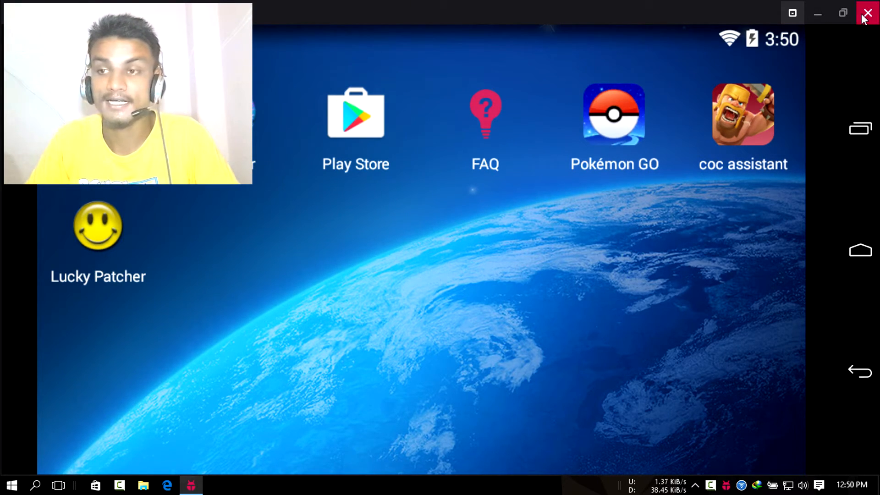
Step: Close KOPLAYER and drag the four emulator shortcuts into a two-by-two group on the desktop
click(867, 12)
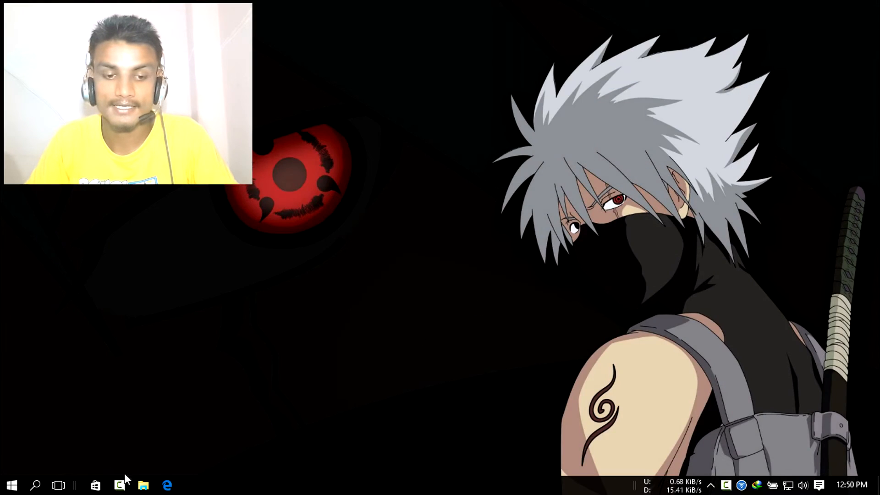
click(59, 485)
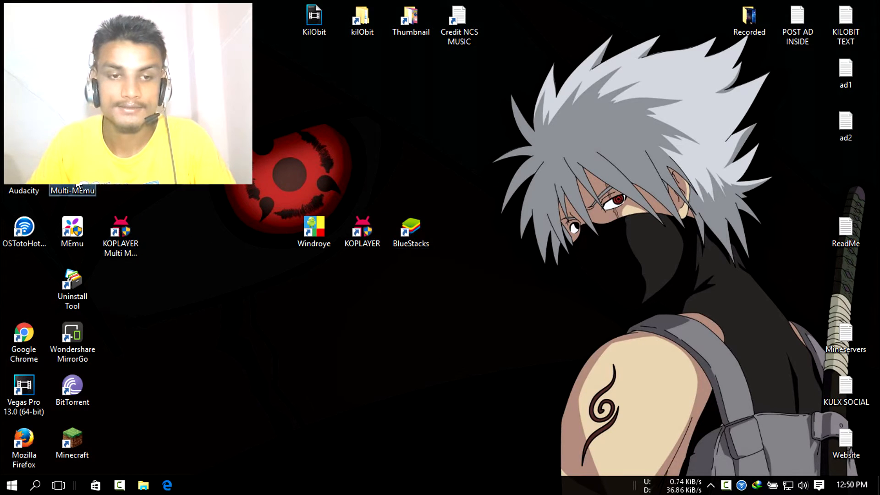
drag(71, 227, 362, 284)
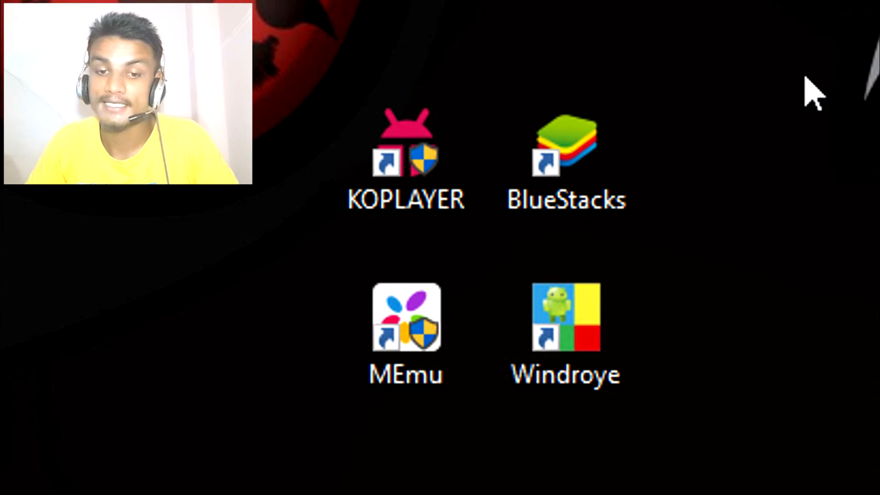
mouse_move(572, 438)
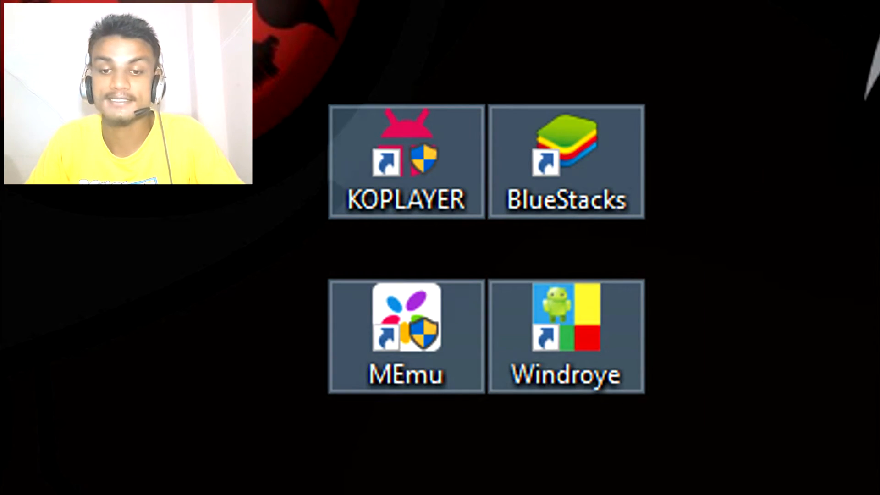
mouse_move(830, 62)
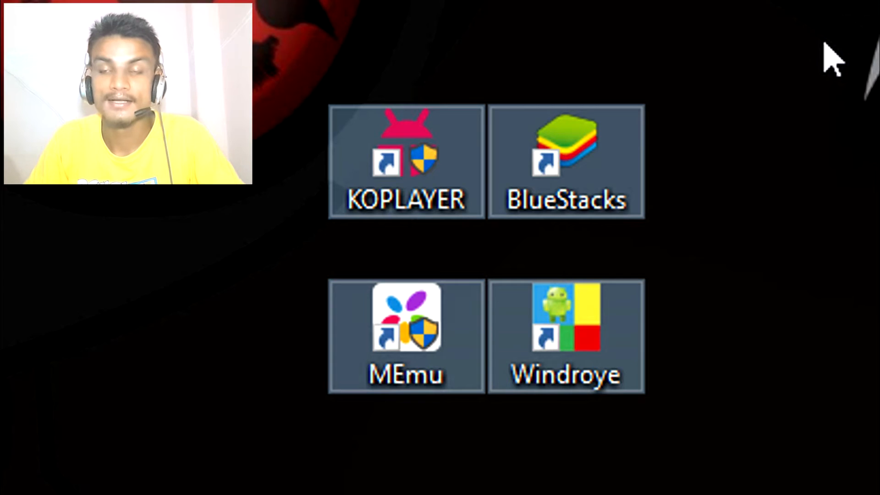
mouse_move(836, 51)
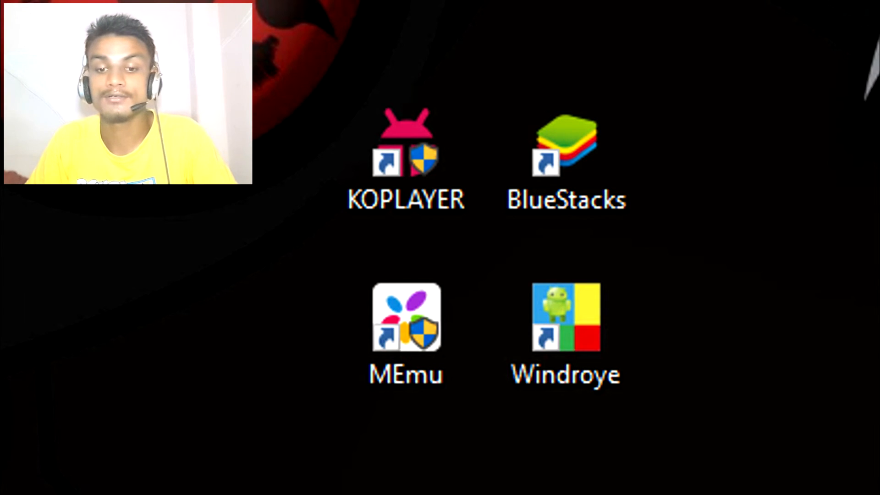
mouse_move(803, 40)
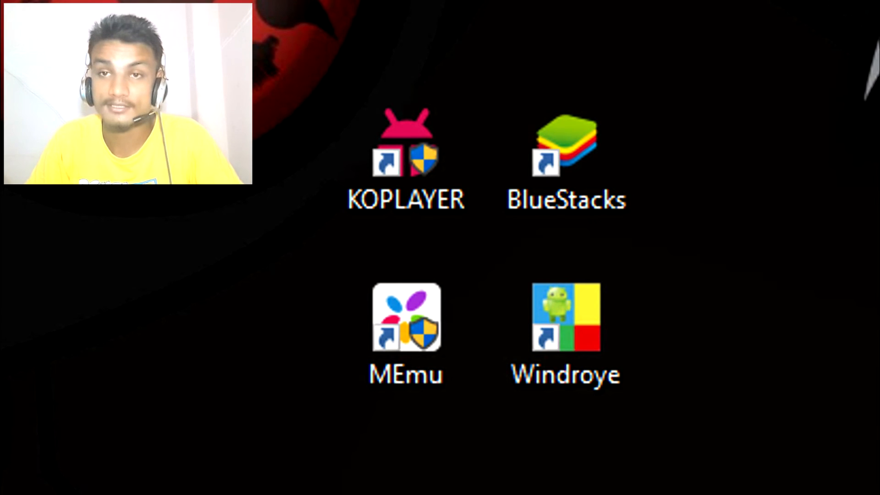
mouse_move(796, 28)
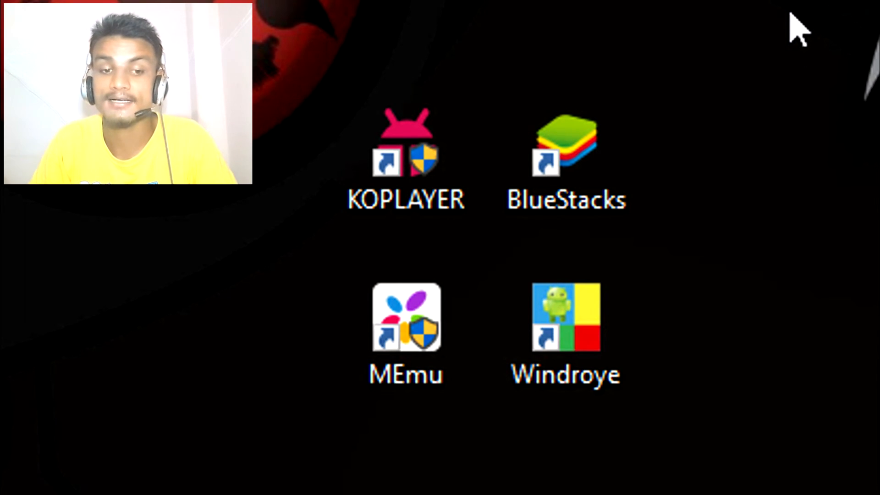